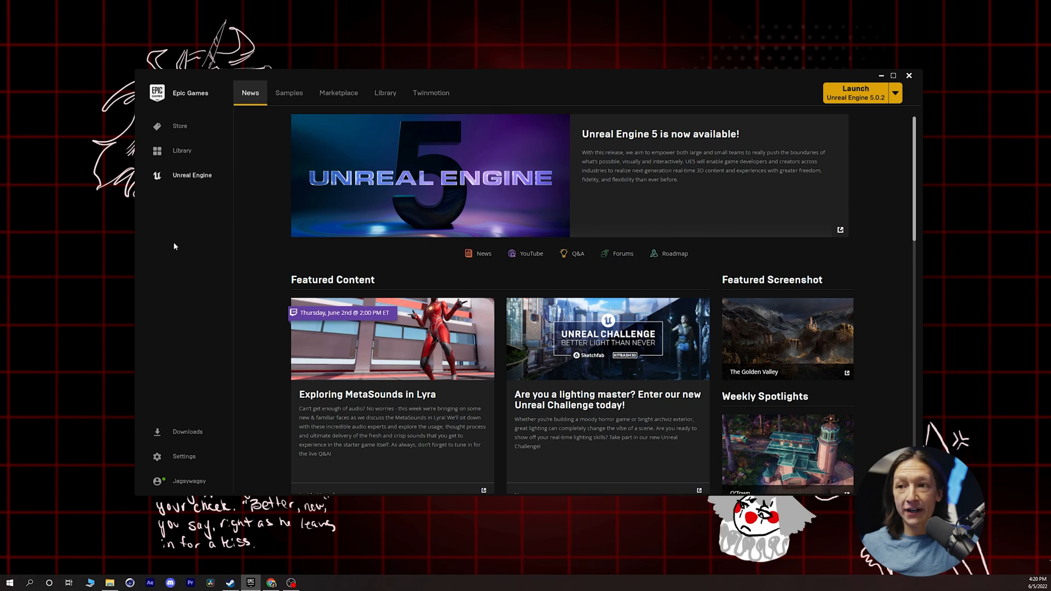
mouse_move(224, 343)
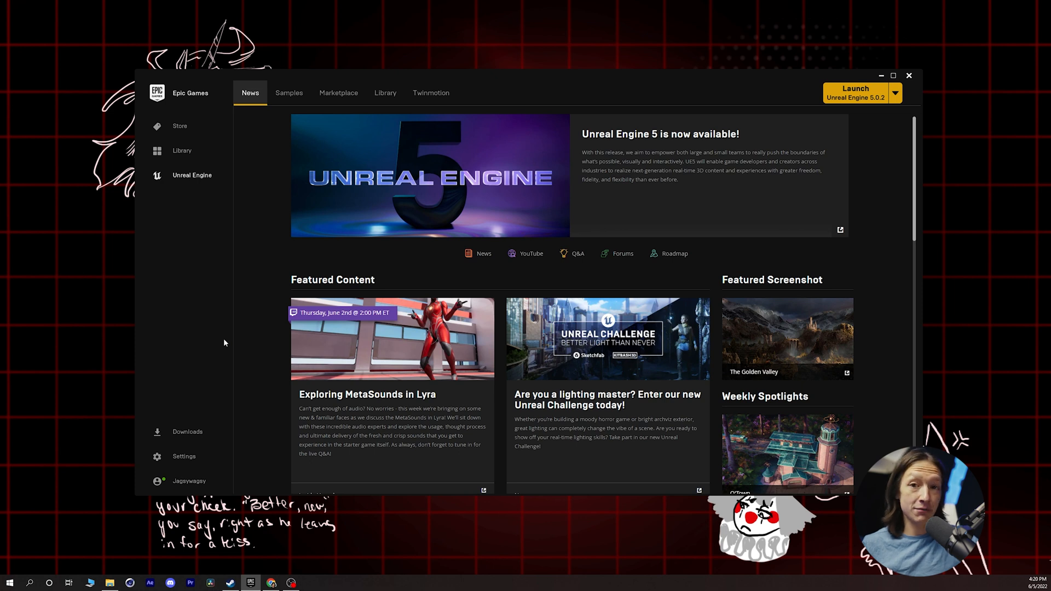
mouse_move(241, 486)
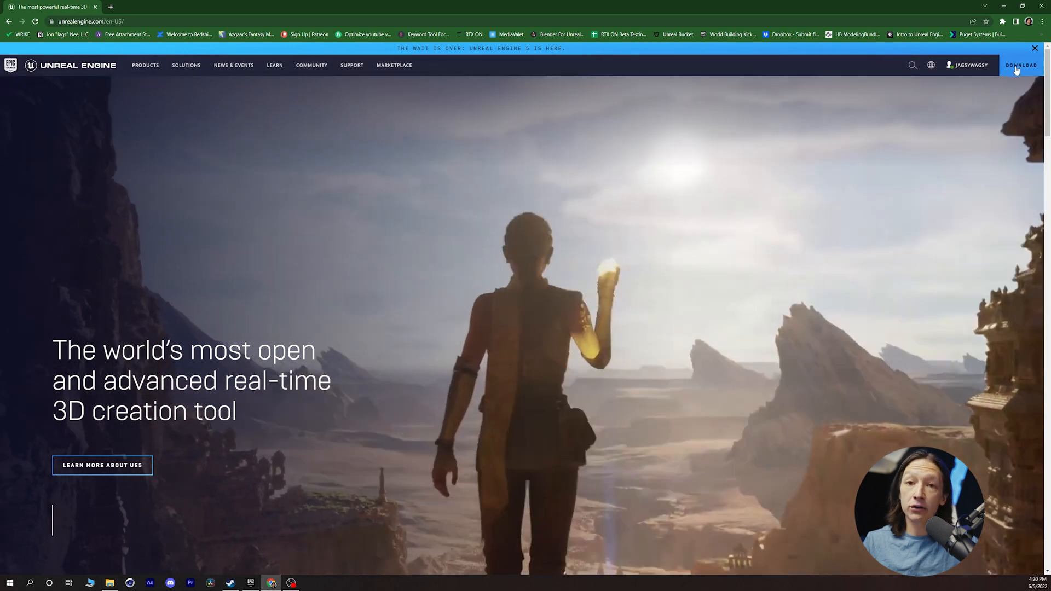
mouse_move(1020, 68)
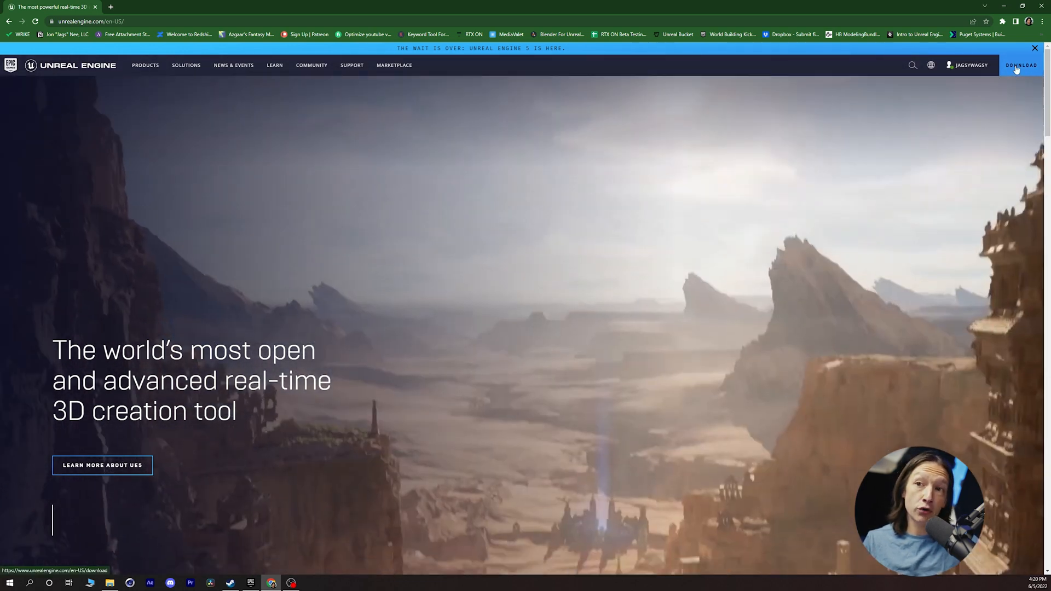
Go to the Unreal Engine download page with system requirements and cost details.
click(1021, 65)
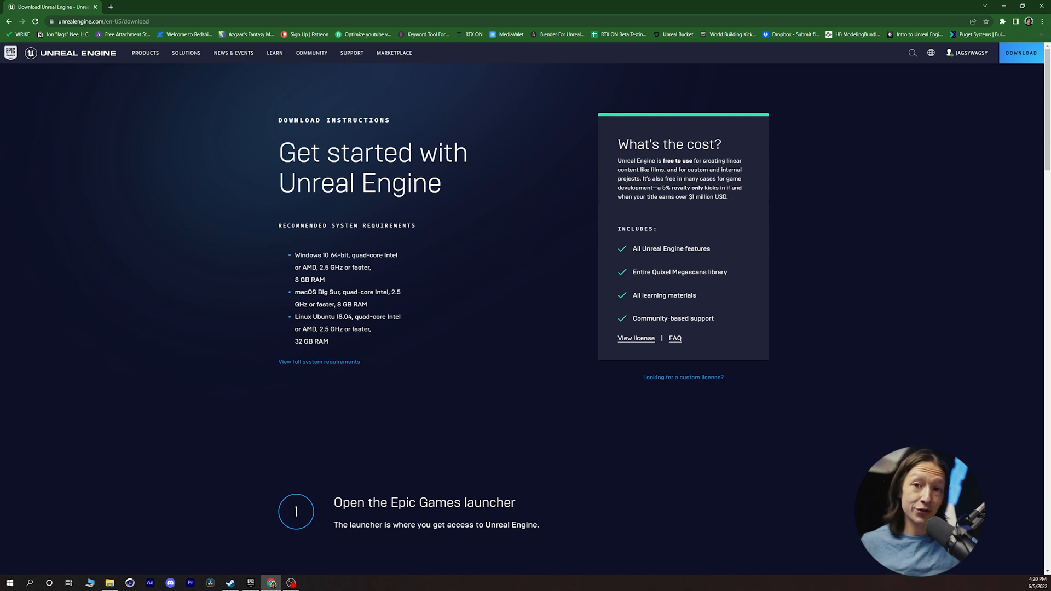
mouse_move(230, 269)
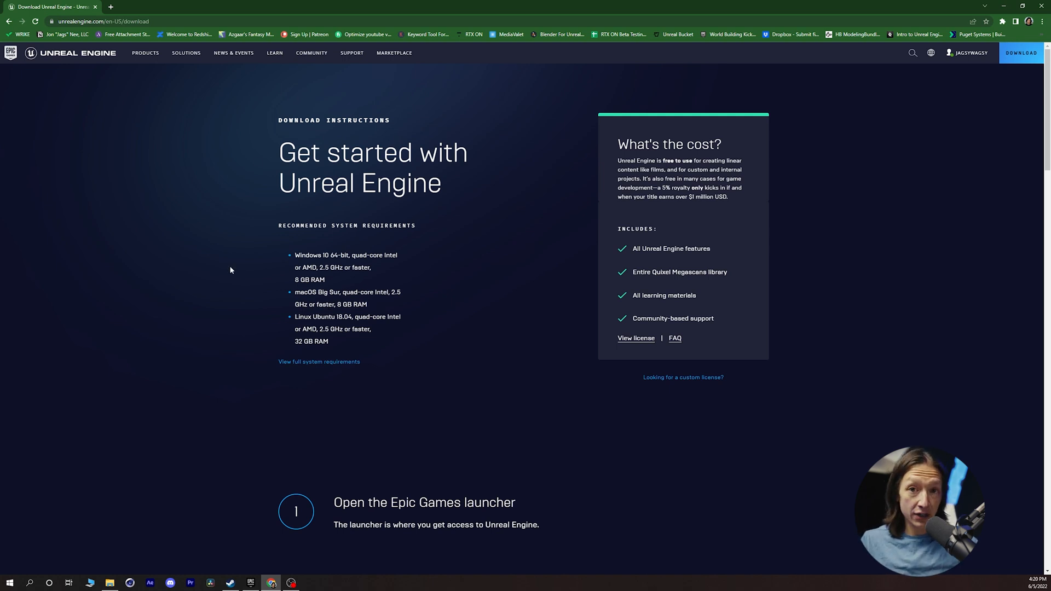
mouse_move(447, 196)
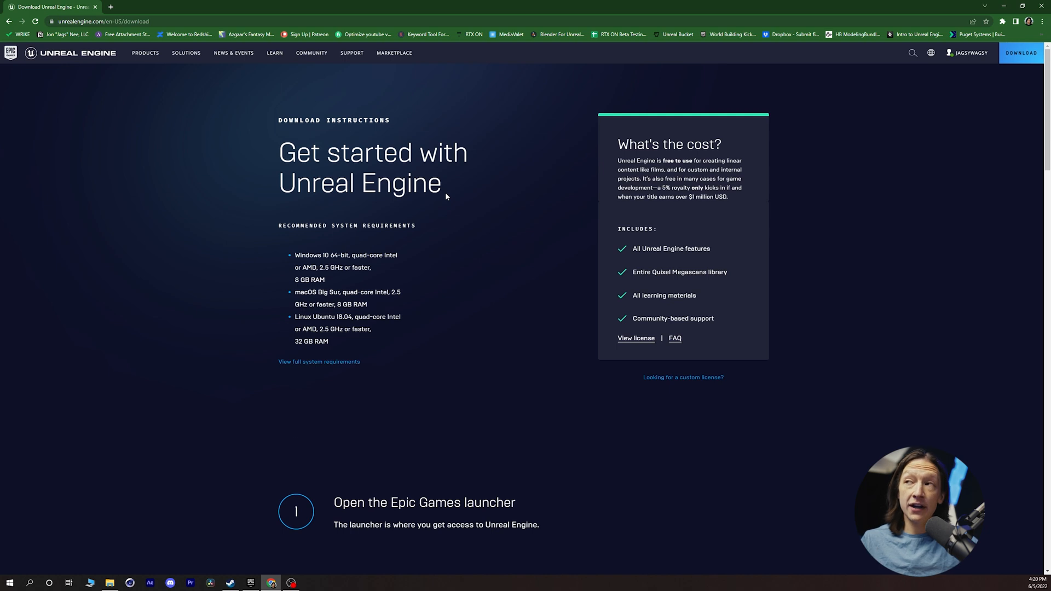
Return to the launcher and browse the Store front page with sale spotlights and free offers.
click(250, 583)
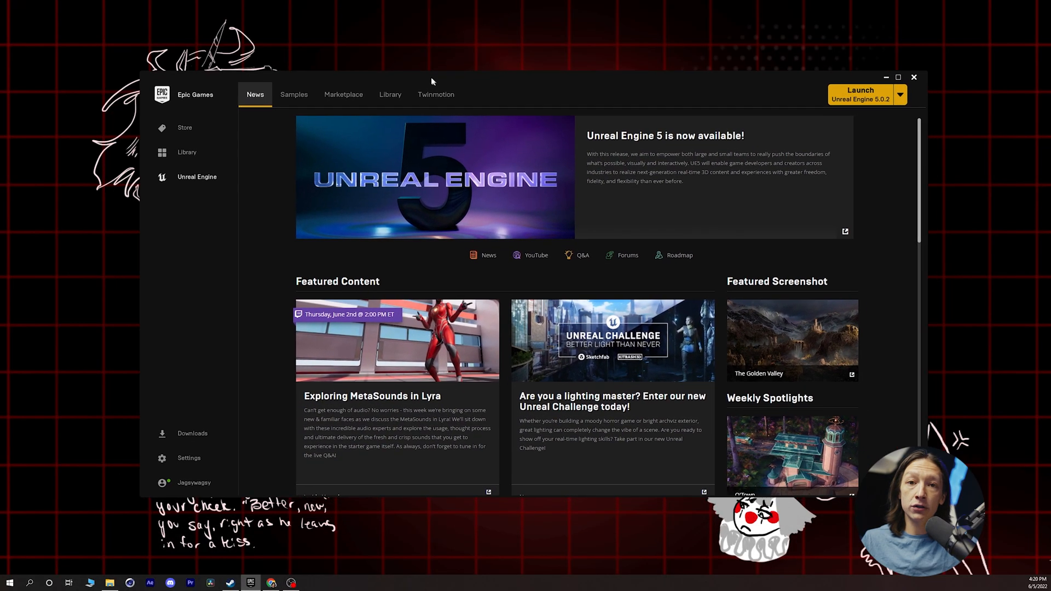
click(185, 127)
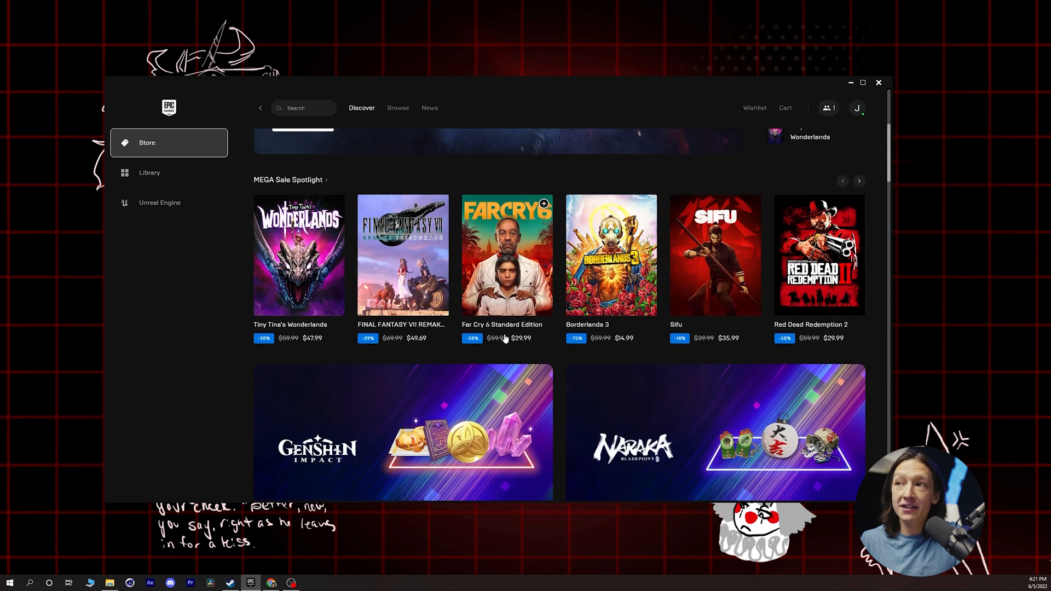
scroll(down, 3)
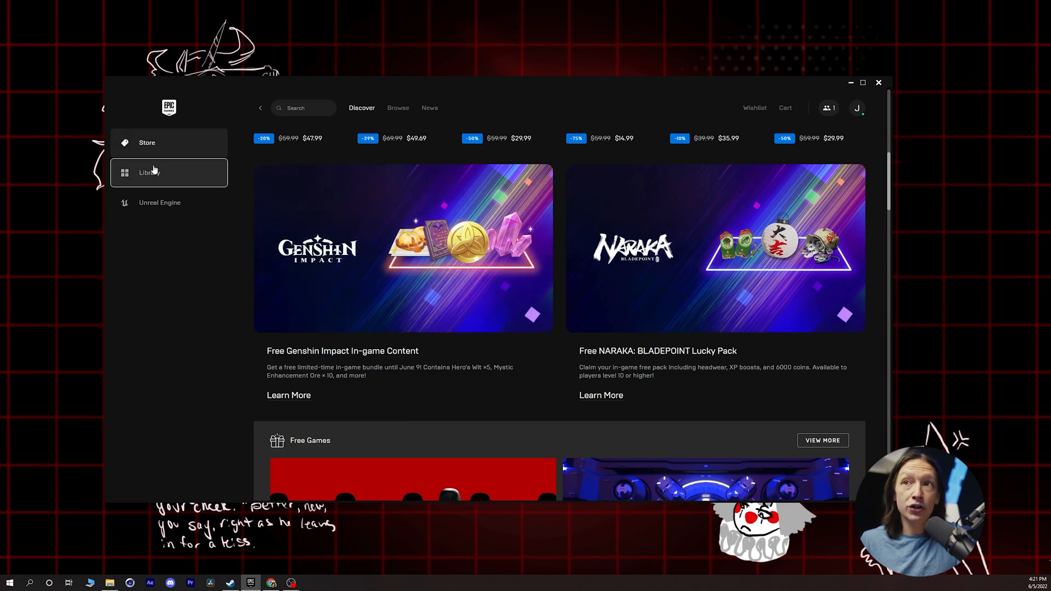
View the owned games Library and look through the launcher's settings from the account menu.
click(149, 173)
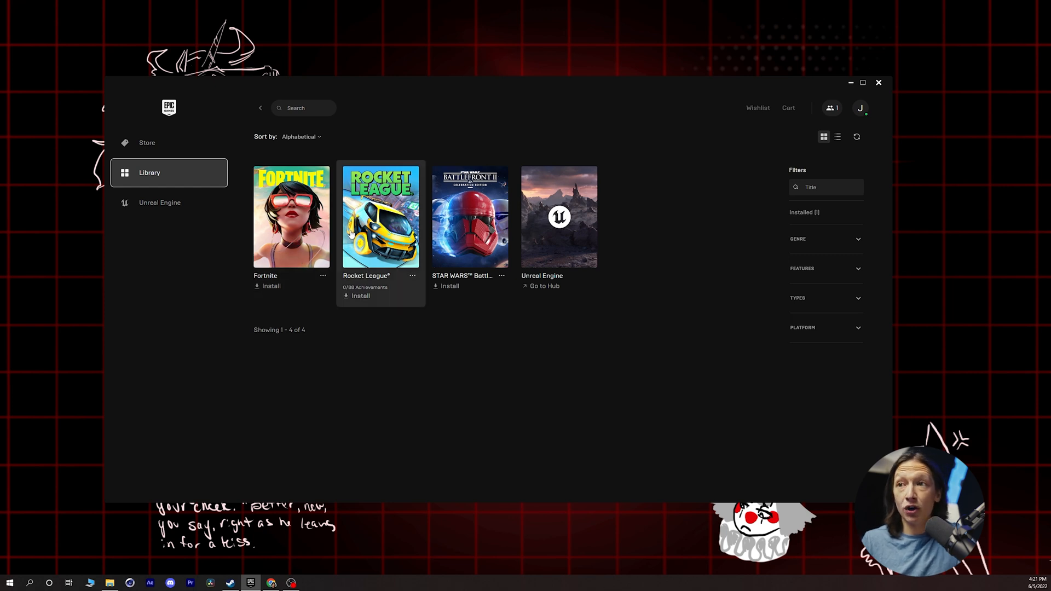
mouse_move(539, 239)
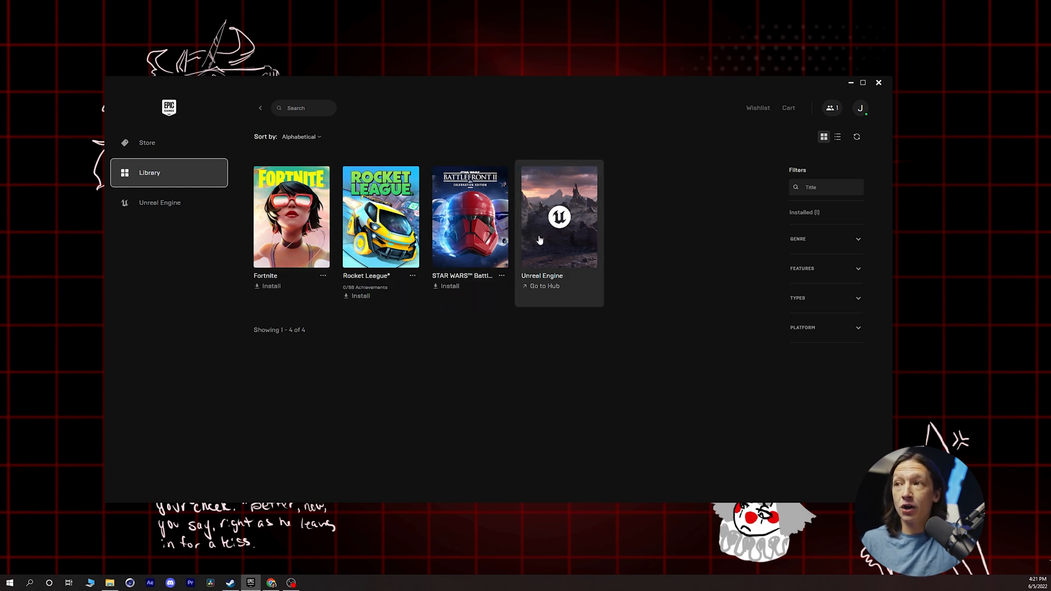
mouse_move(477, 269)
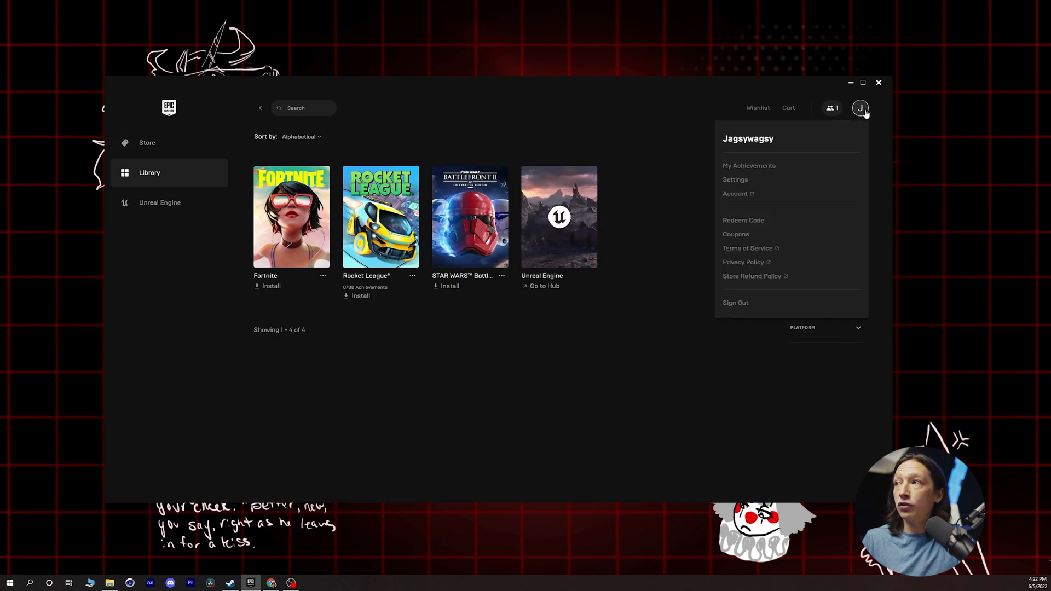
mouse_move(709, 211)
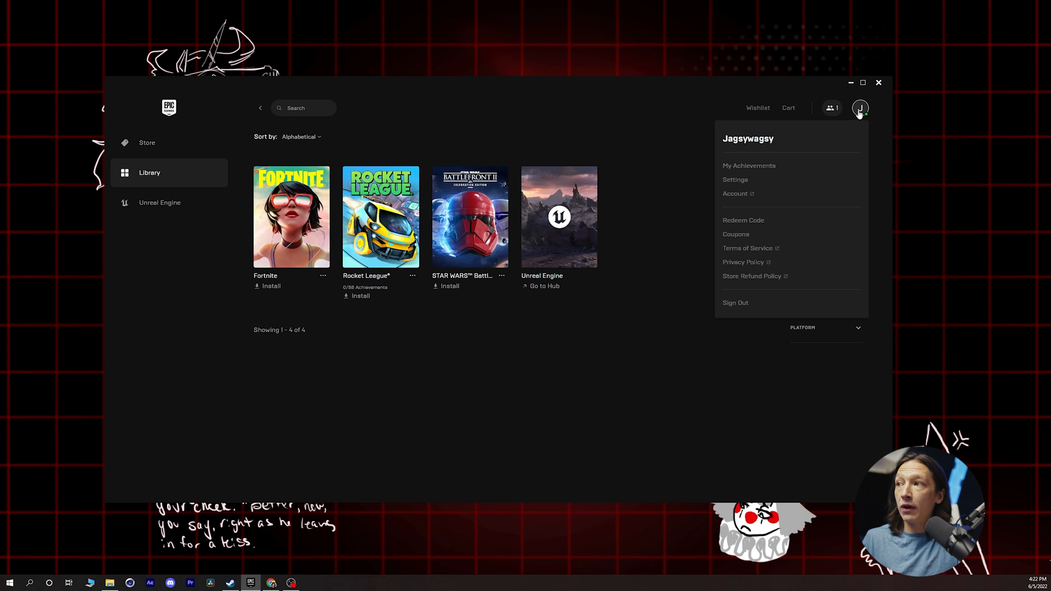
click(736, 180)
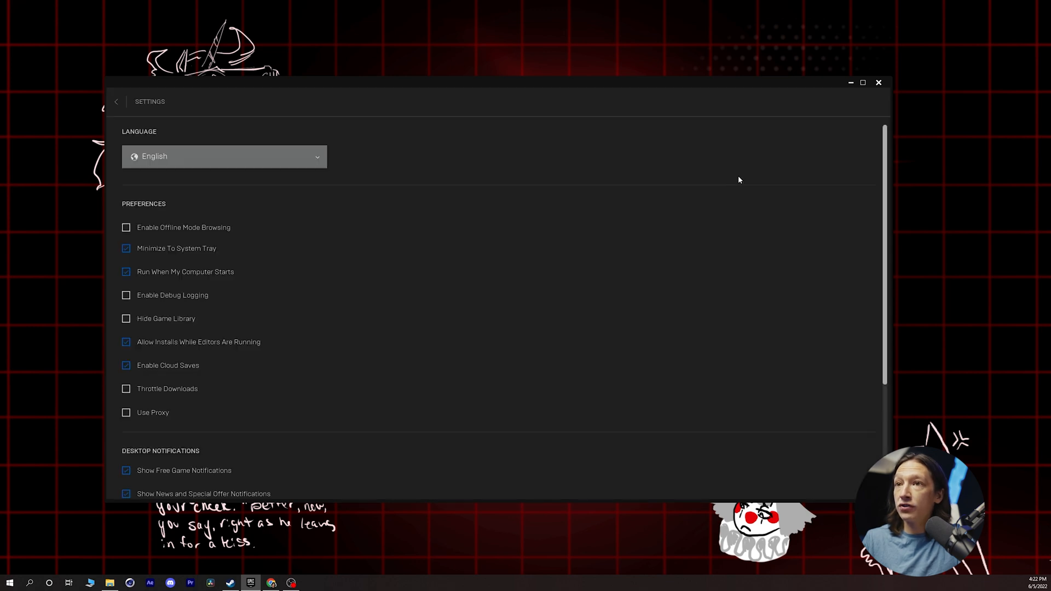
scroll(down, 3)
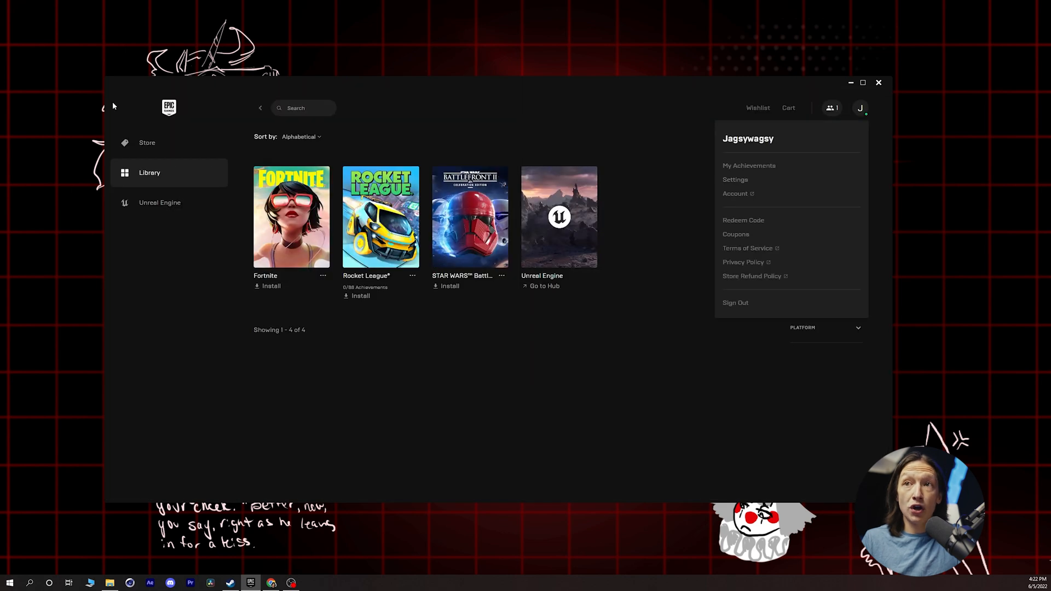
Browse the Unreal Engine Marketplace down to the Free For The Month assets.
click(160, 202)
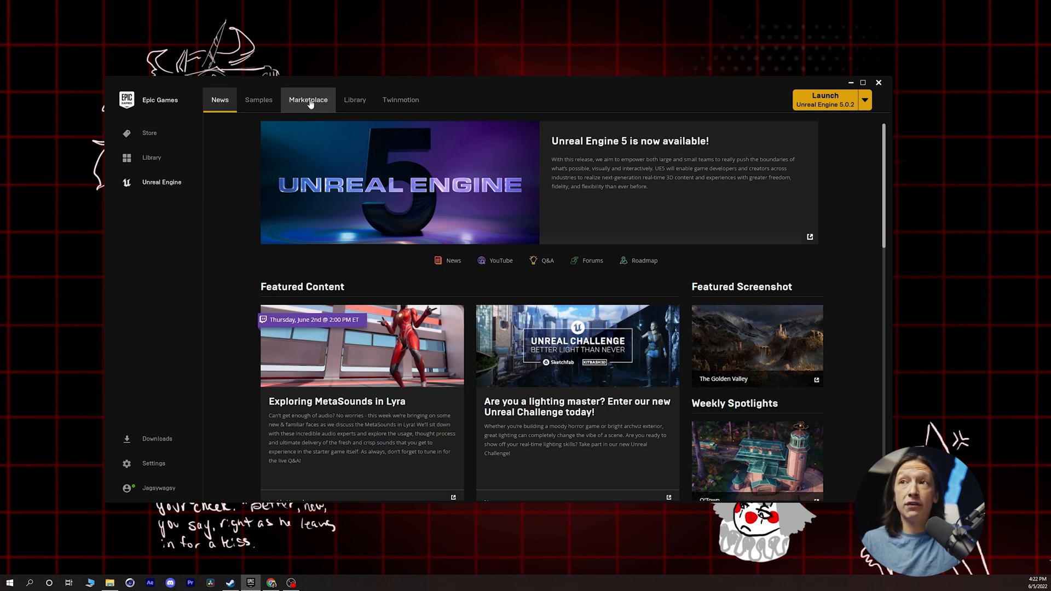
click(309, 99)
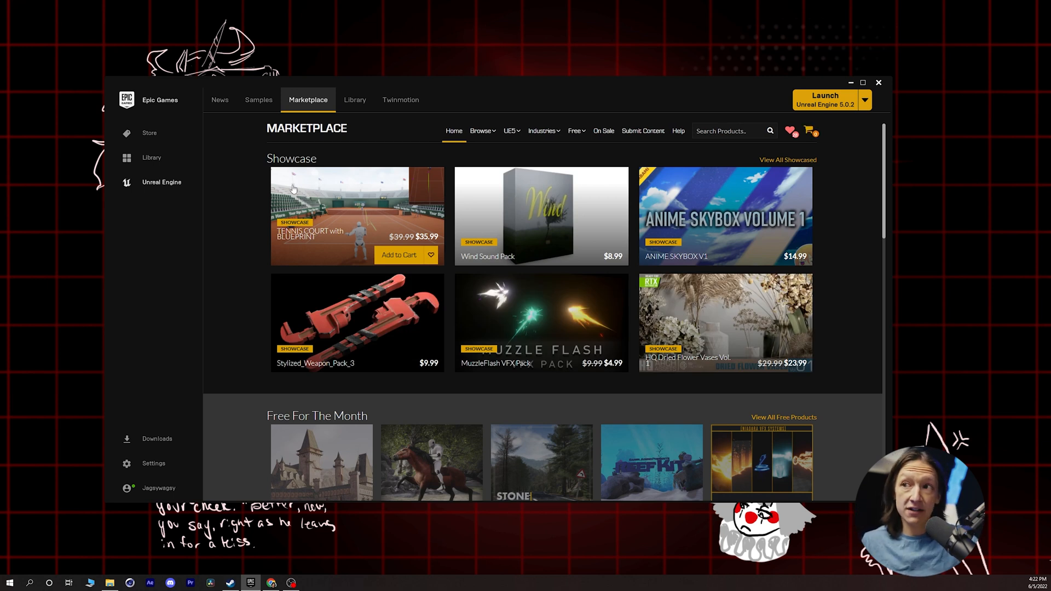
scroll(down, 3)
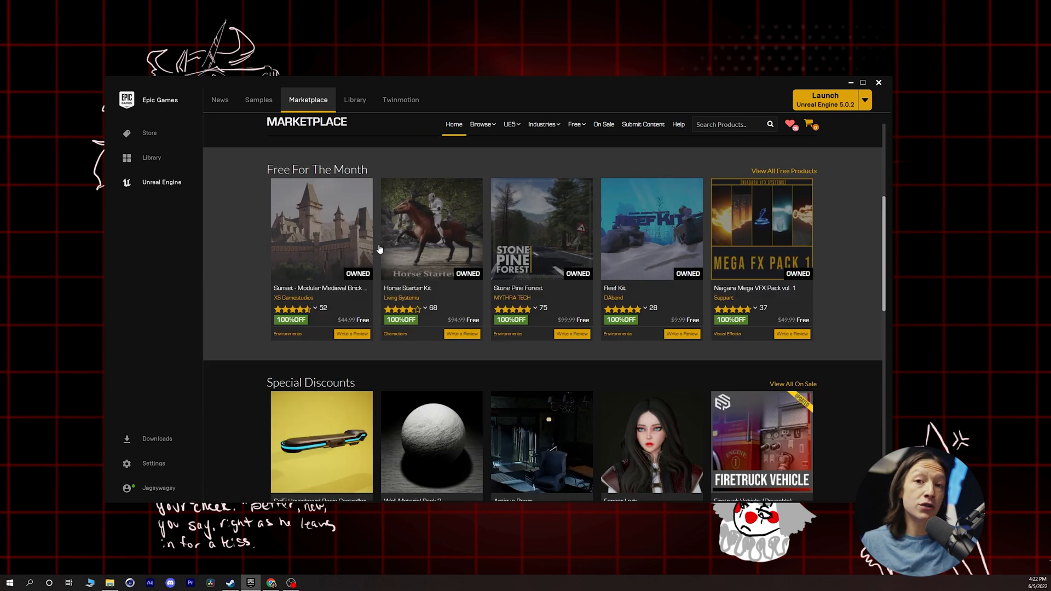
mouse_move(370, 235)
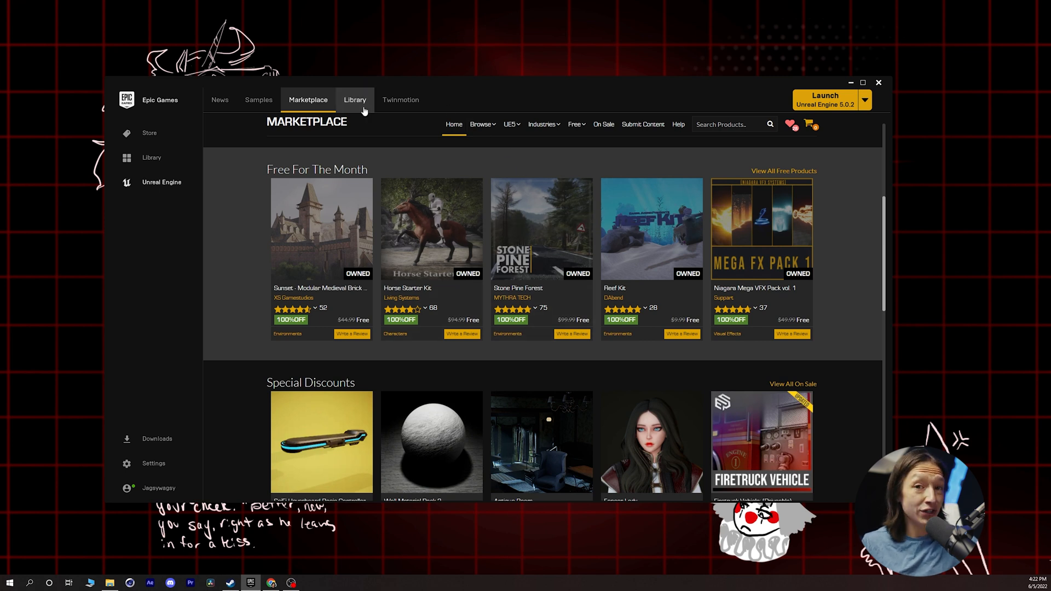
click(355, 99)
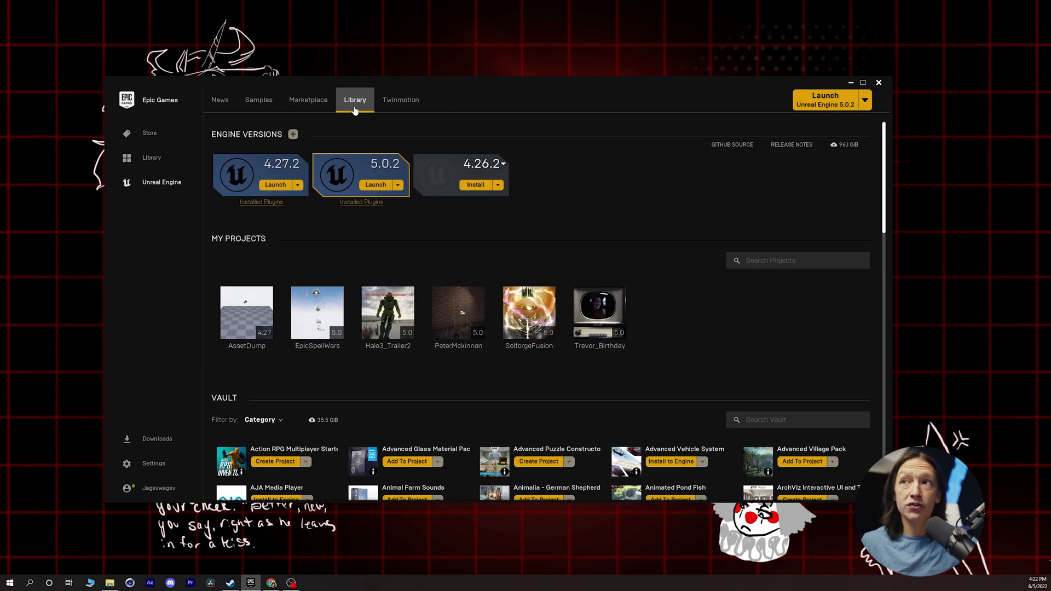
mouse_move(368, 103)
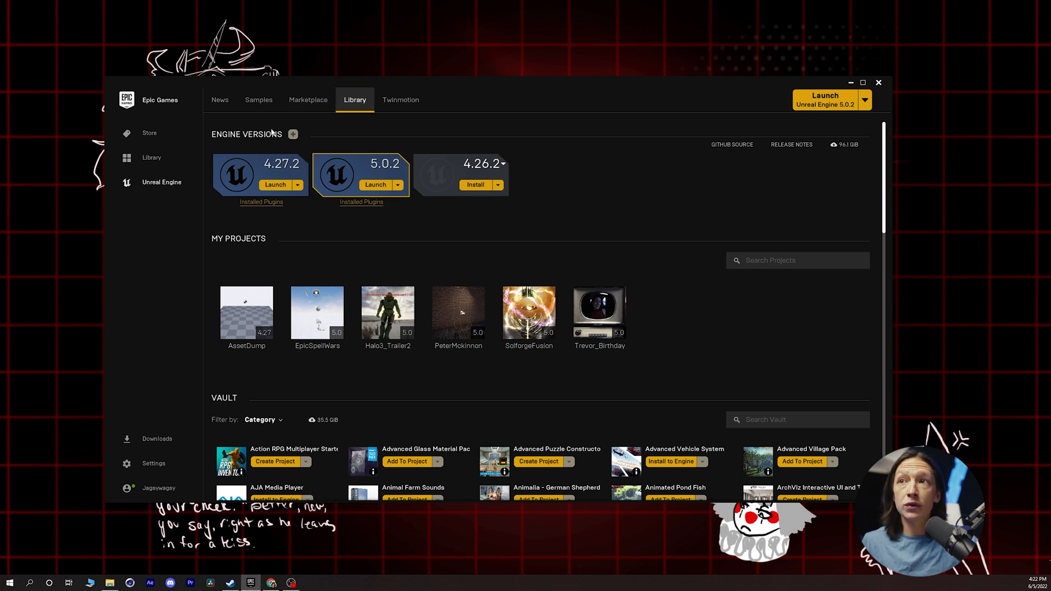
mouse_move(310, 140)
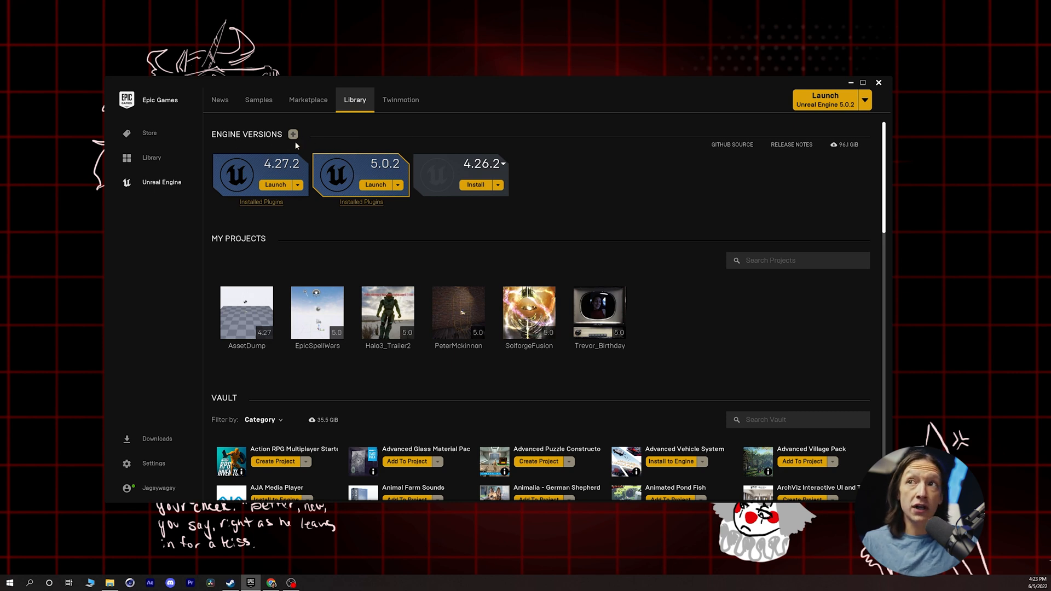
mouse_move(293, 136)
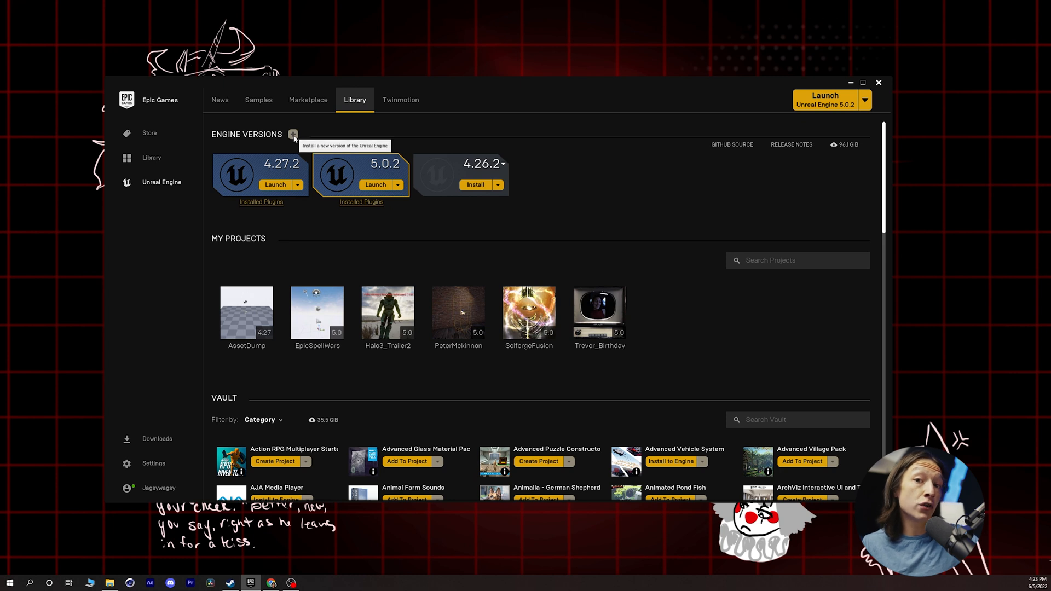
mouse_move(299, 138)
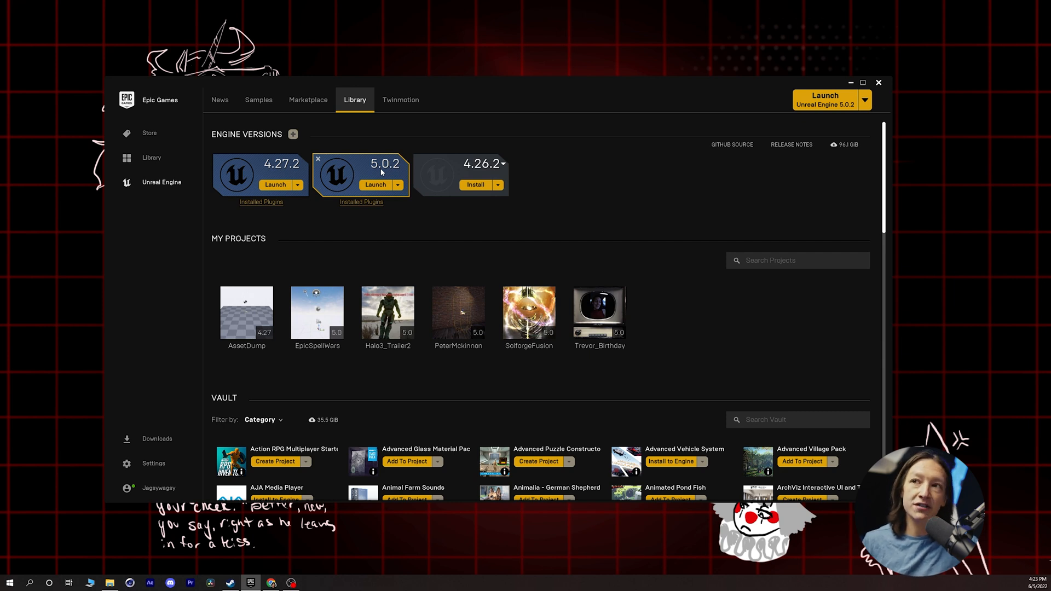
mouse_move(390, 174)
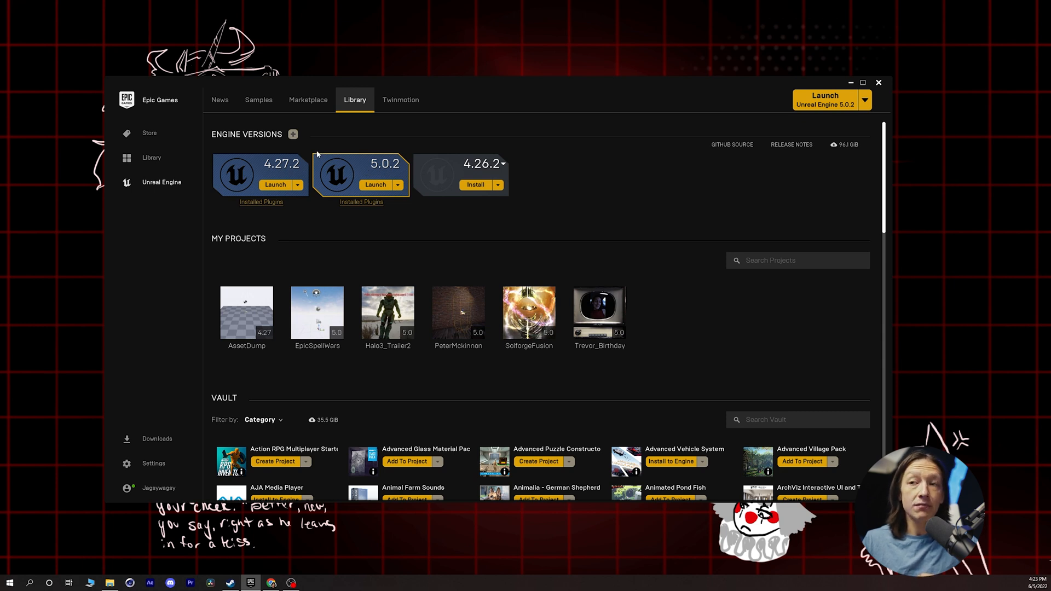
mouse_move(326, 306)
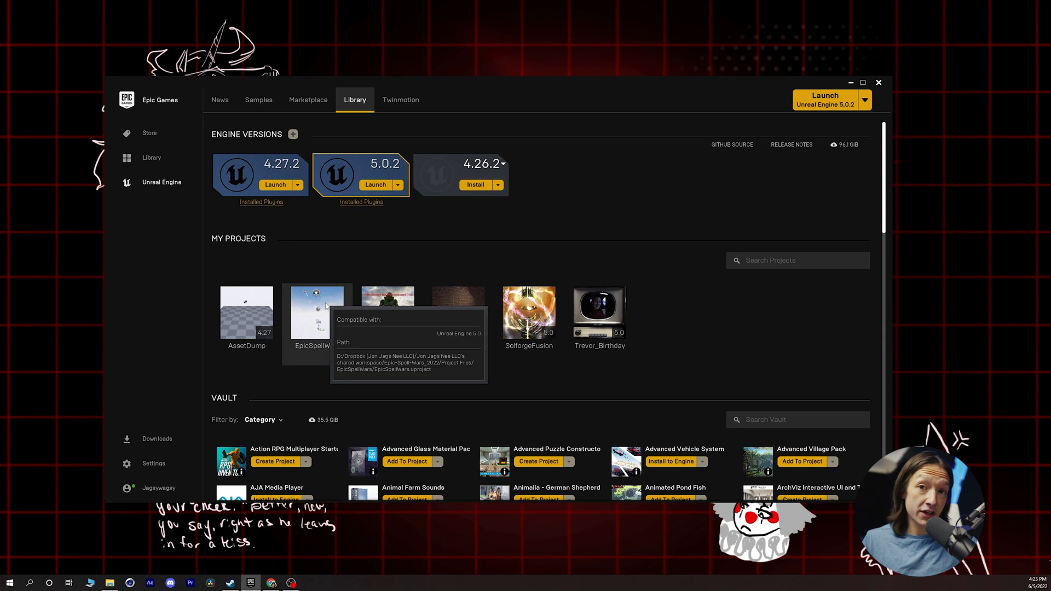
mouse_move(270, 258)
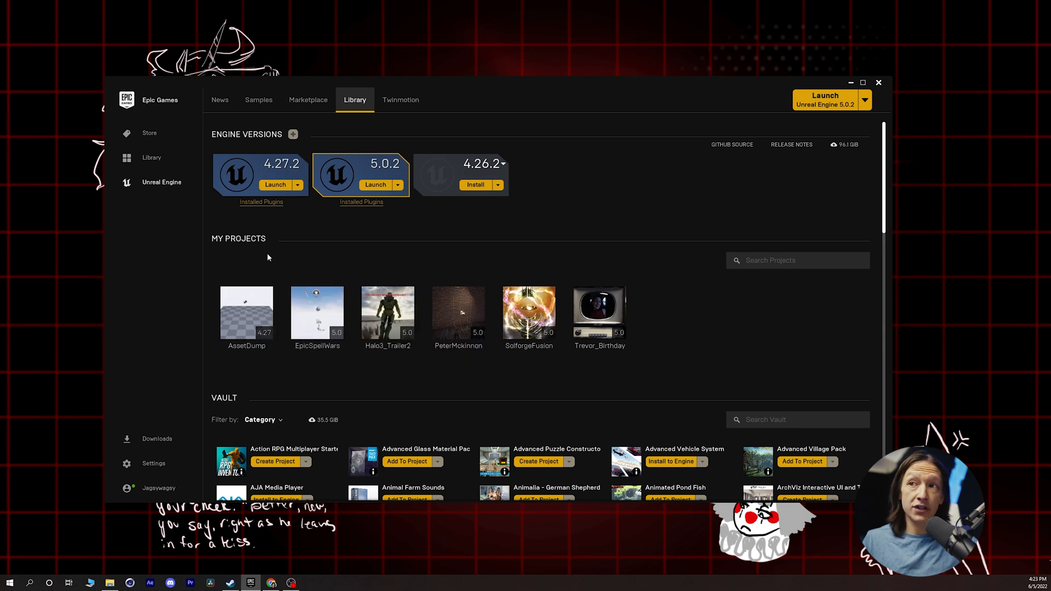
mouse_move(600, 311)
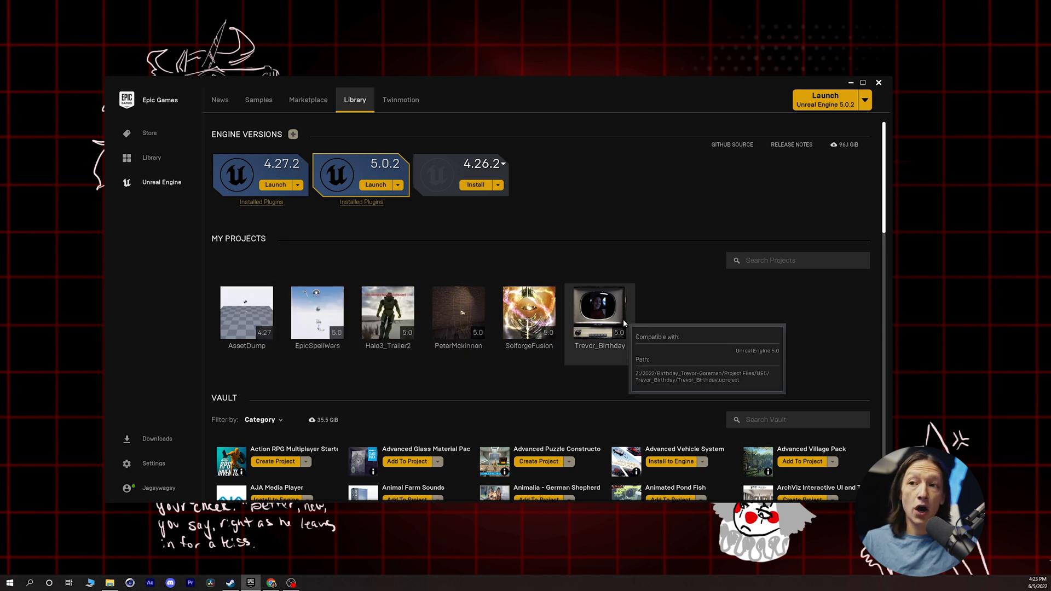
mouse_move(423, 309)
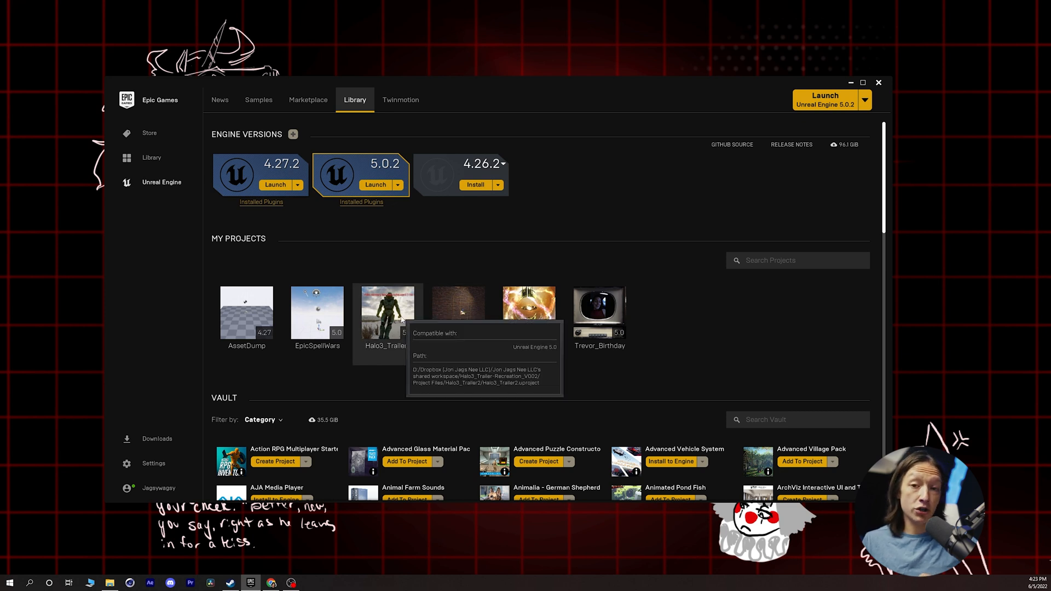
mouse_move(212, 399)
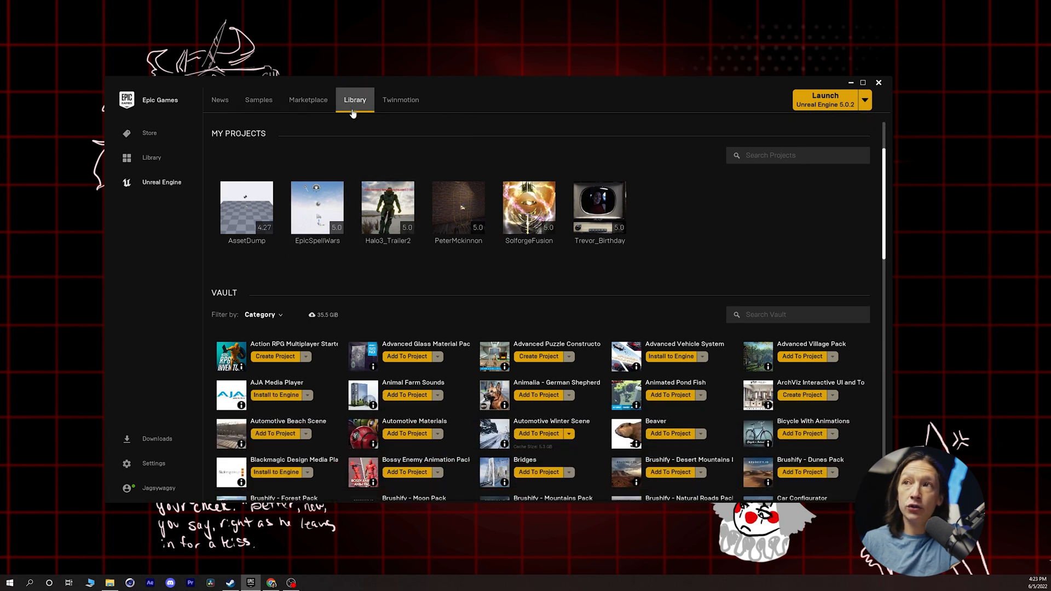
scroll(down, 3)
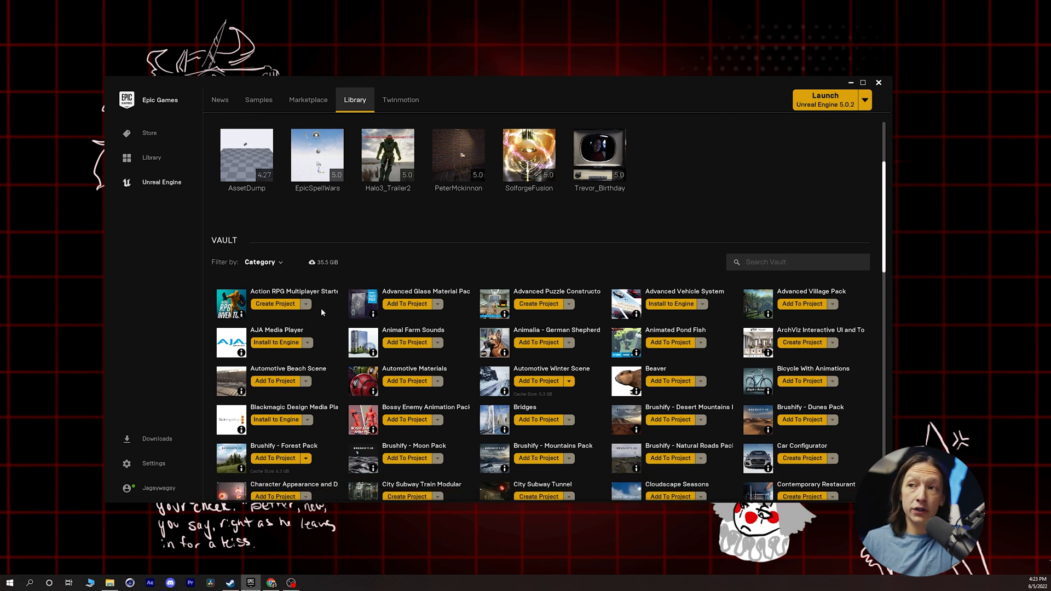
mouse_move(396, 327)
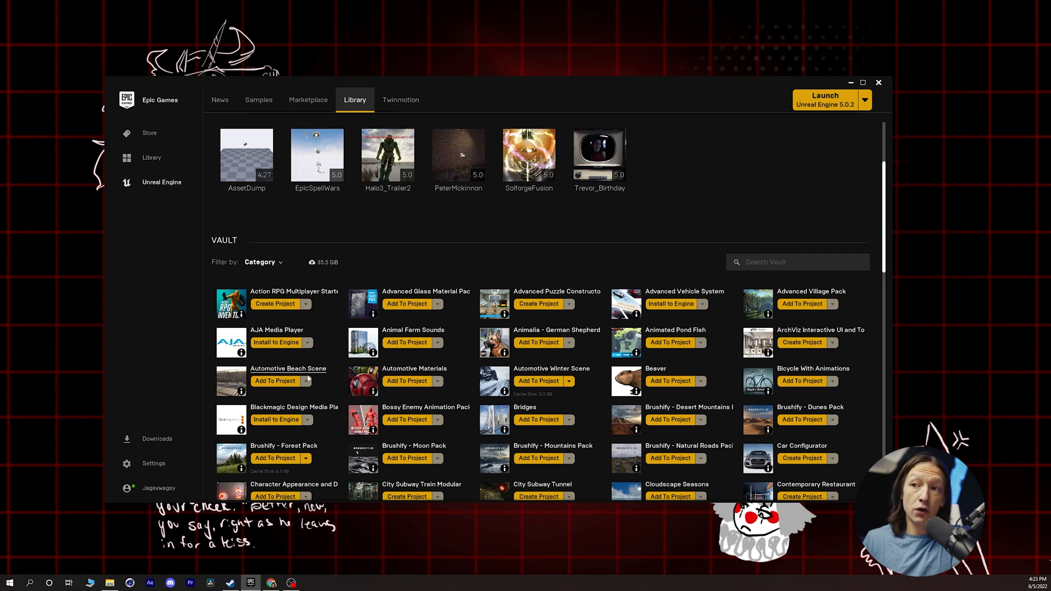
mouse_move(337, 411)
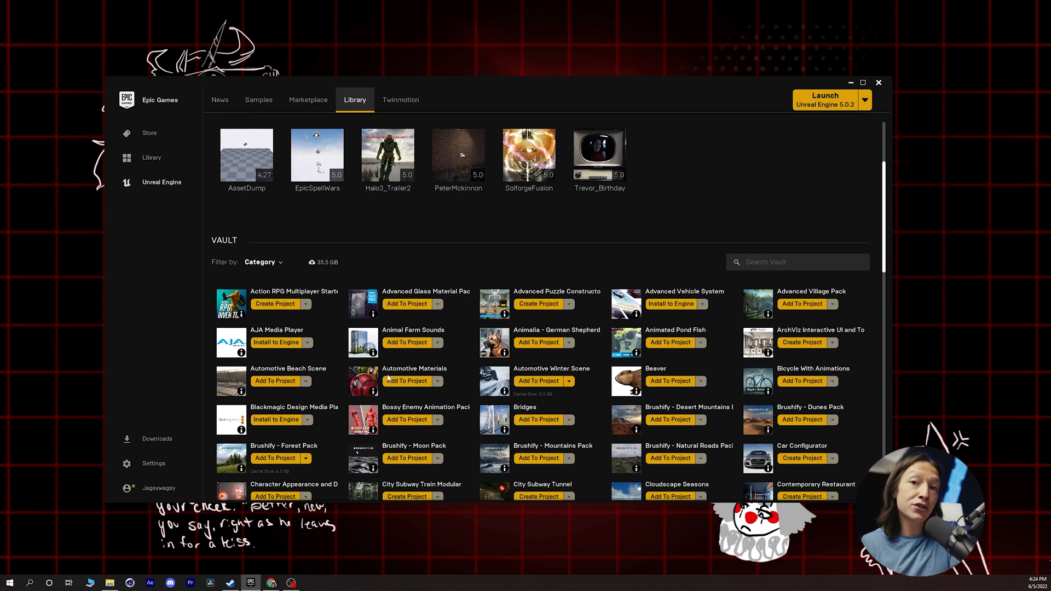
mouse_move(418, 425)
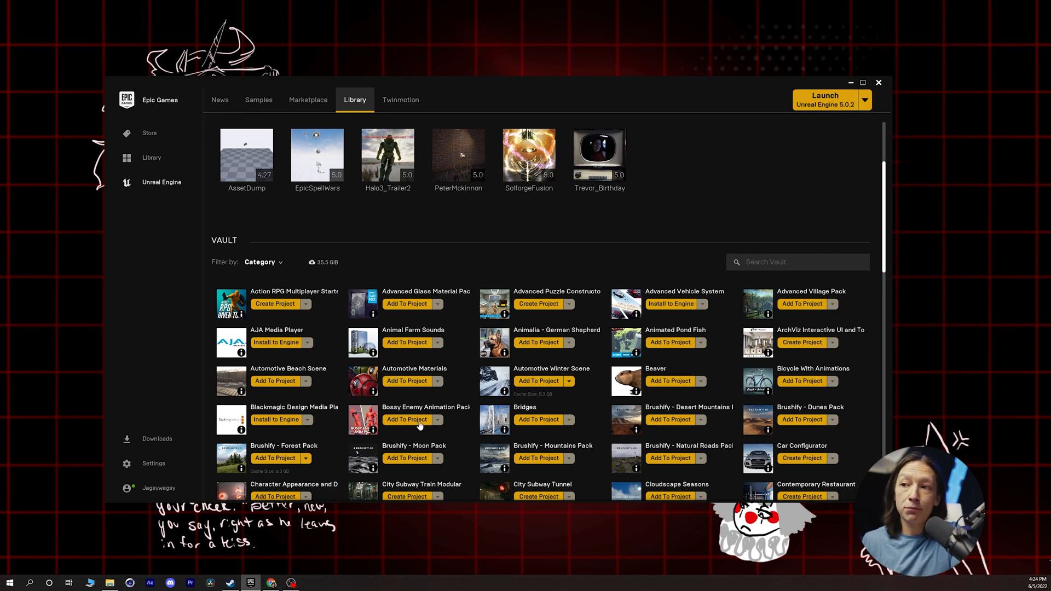
Start adding a vault animation pack to a project, bringing up the six-project picker.
click(407, 421)
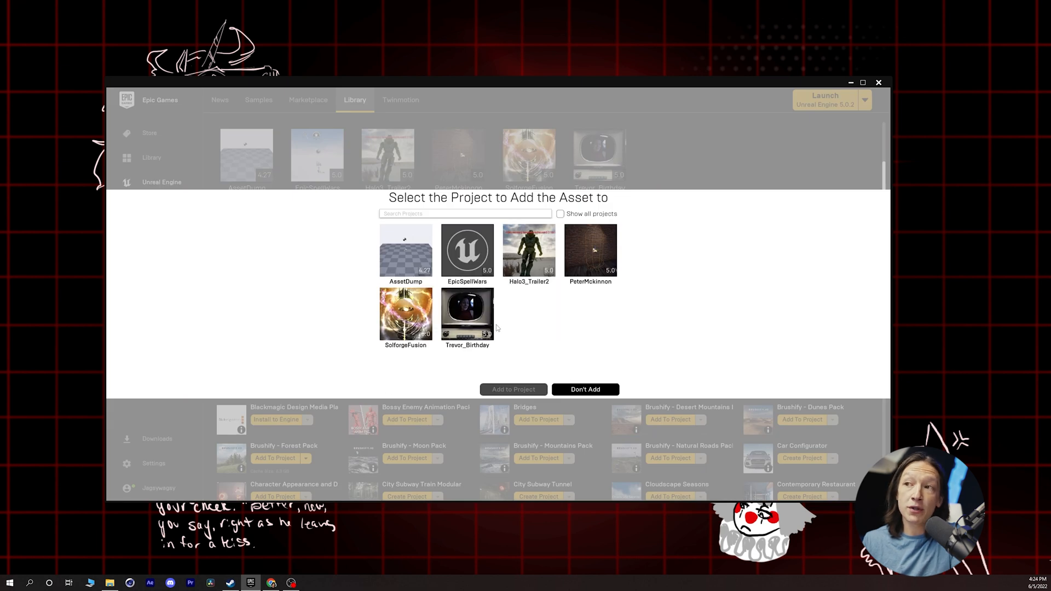
mouse_move(467, 315)
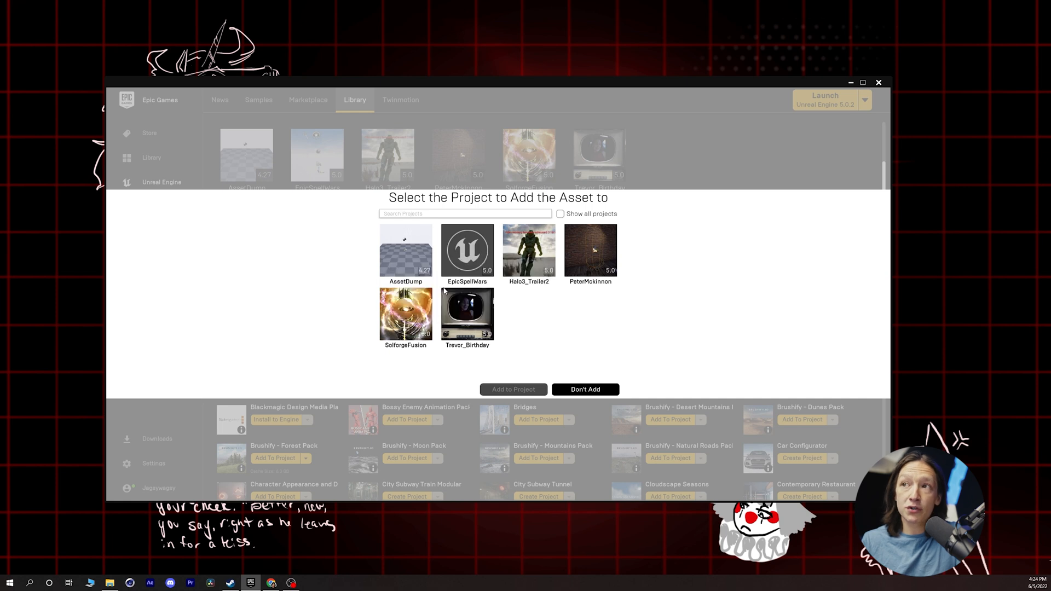
mouse_move(483, 307)
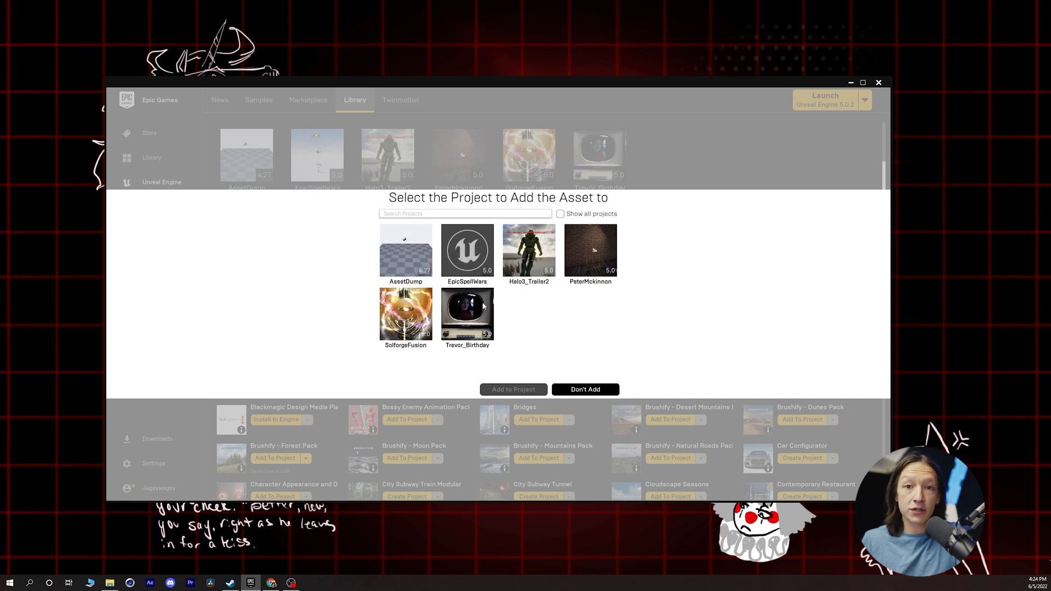
mouse_move(464, 306)
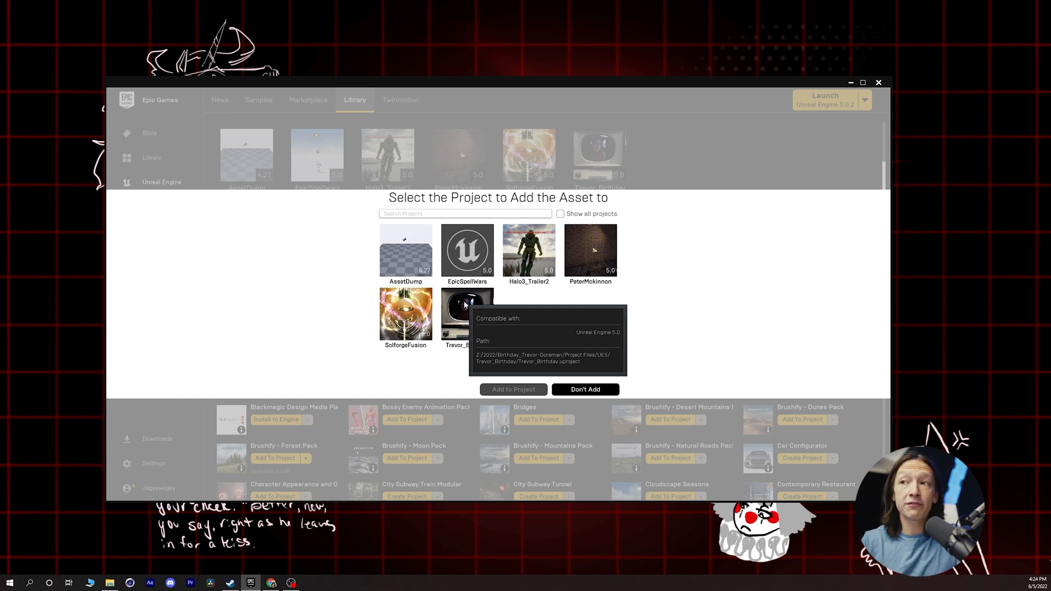
mouse_move(593, 394)
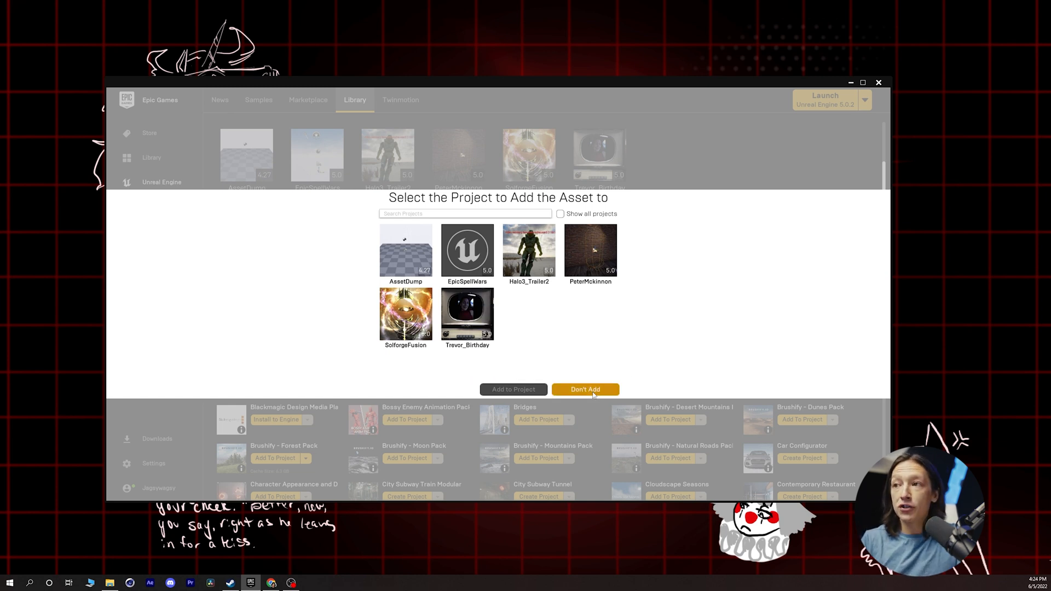
Cancel with Don't Add and continue browsing further down the Vault asset list.
click(585, 390)
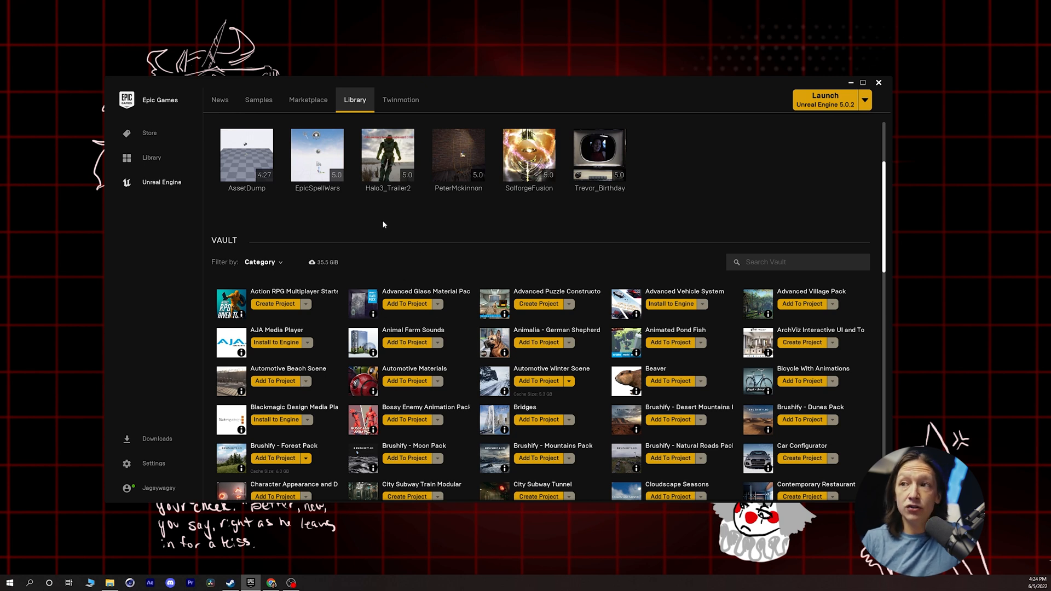
scroll(down, 3)
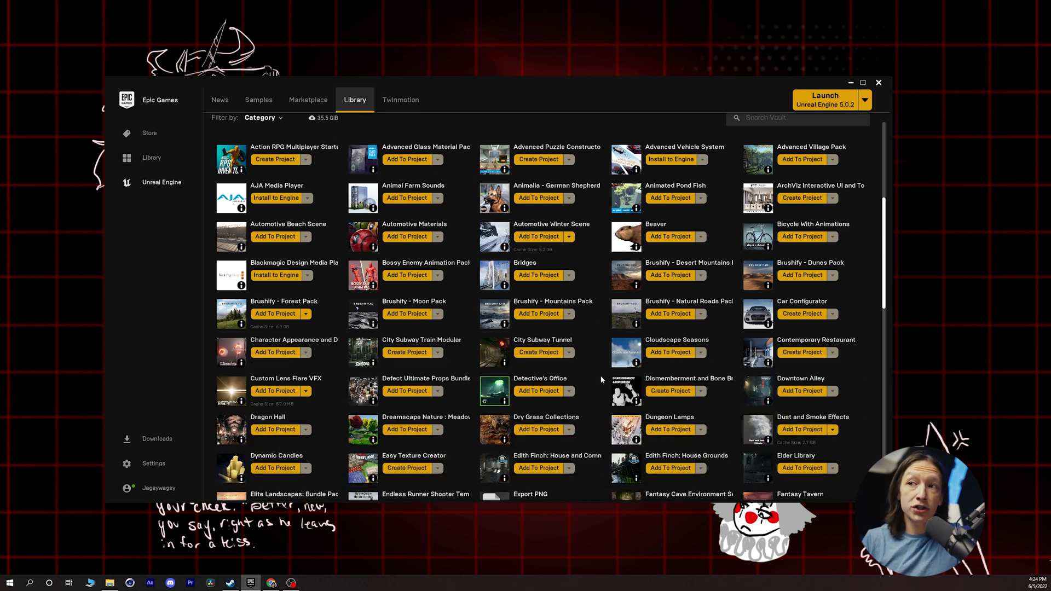